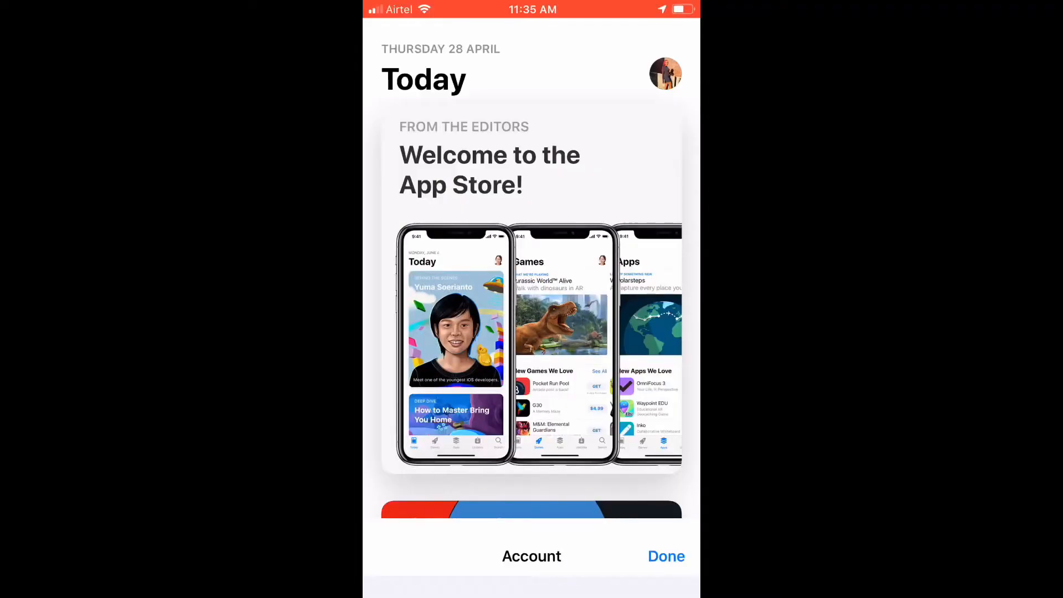
Open the Country/Region settings from the App Store account screen.
{"action": "left_click", "coordinate": [665, 556]}
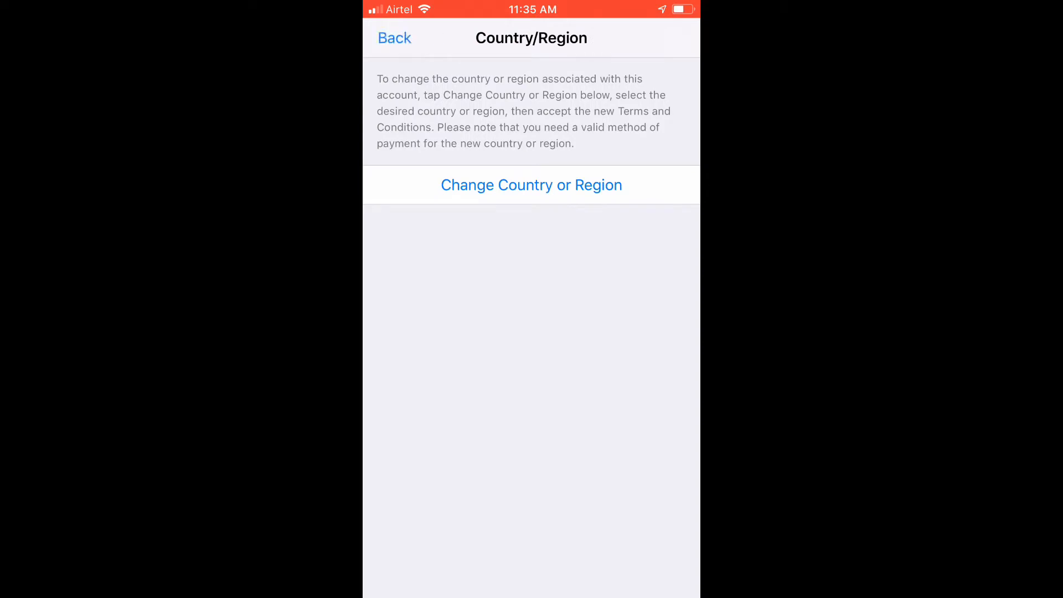
Start changing the account region and scroll the country list toward United Kingdom.
{"action": "left_click", "coordinate": [530, 184]}
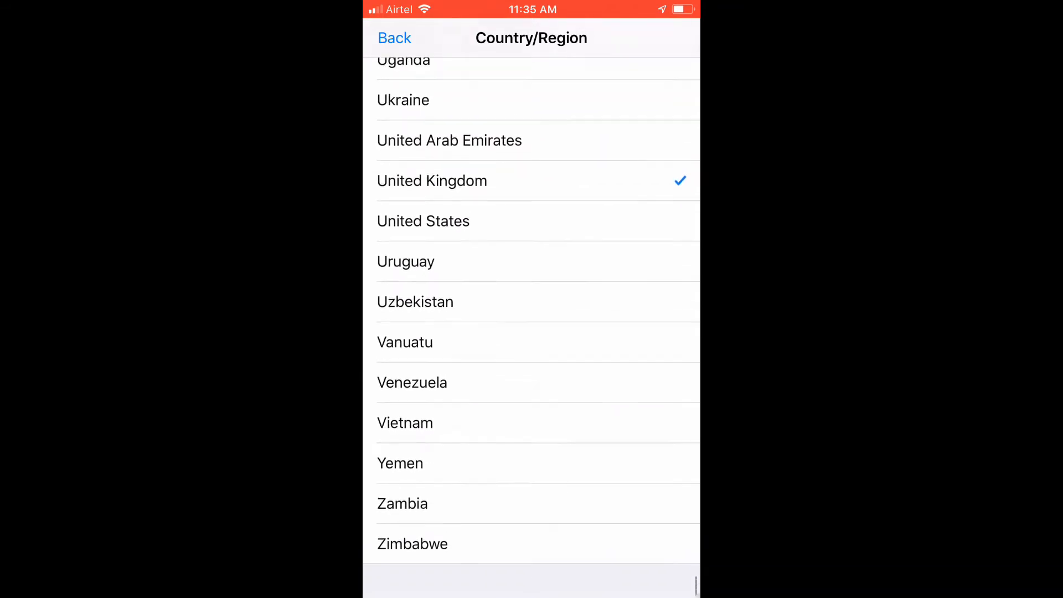
{"action": "scroll", "scroll_direction": "down", "scroll_amount": 3}
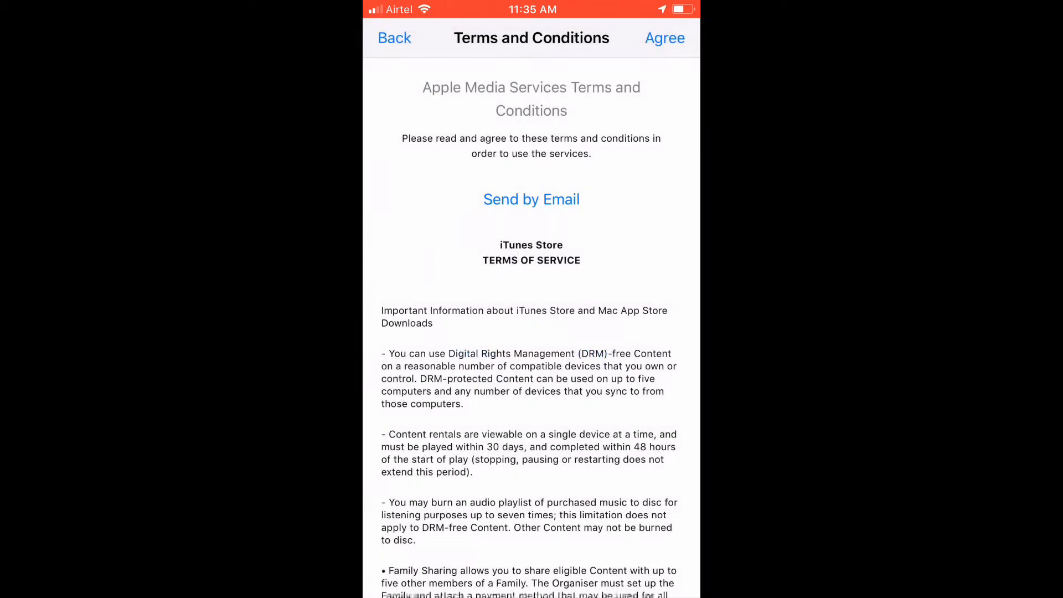
Agree to the Apple Media Services Terms and Conditions.
{"action": "left_click", "coordinate": [663, 39]}
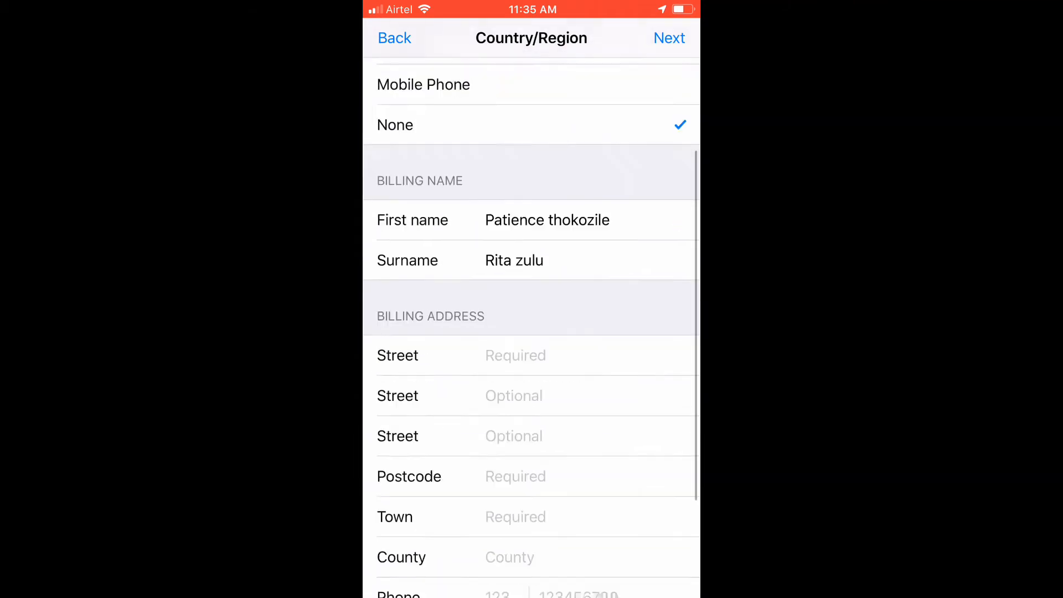
Enter 'Boul' as the billing street and 'London' as the town.
{"action": "scroll", "scroll_direction": "down", "scroll_amount": 3}
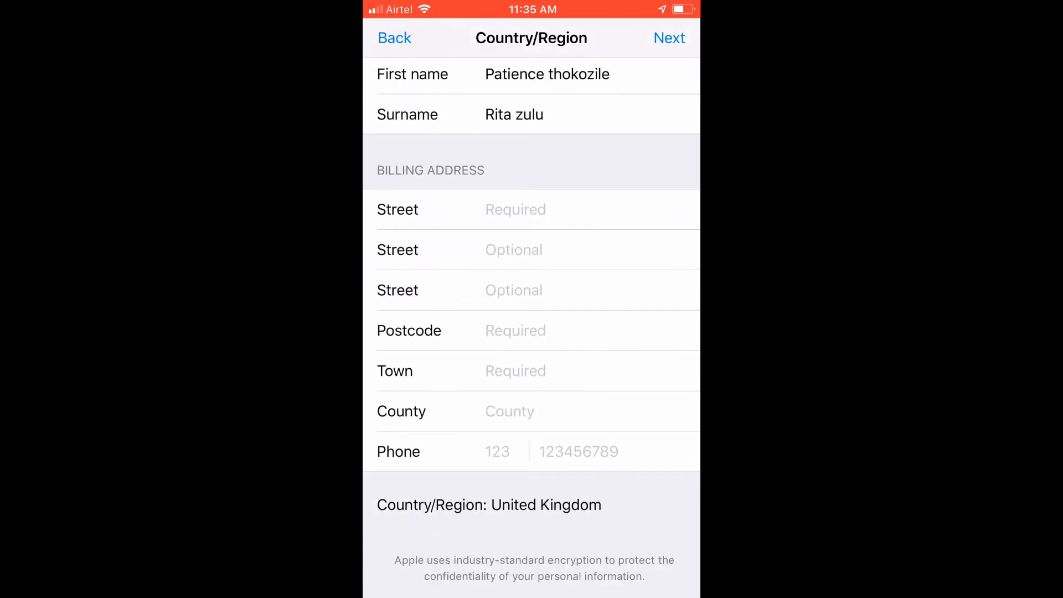
{"action": "left_click", "coordinate": [535, 250]}
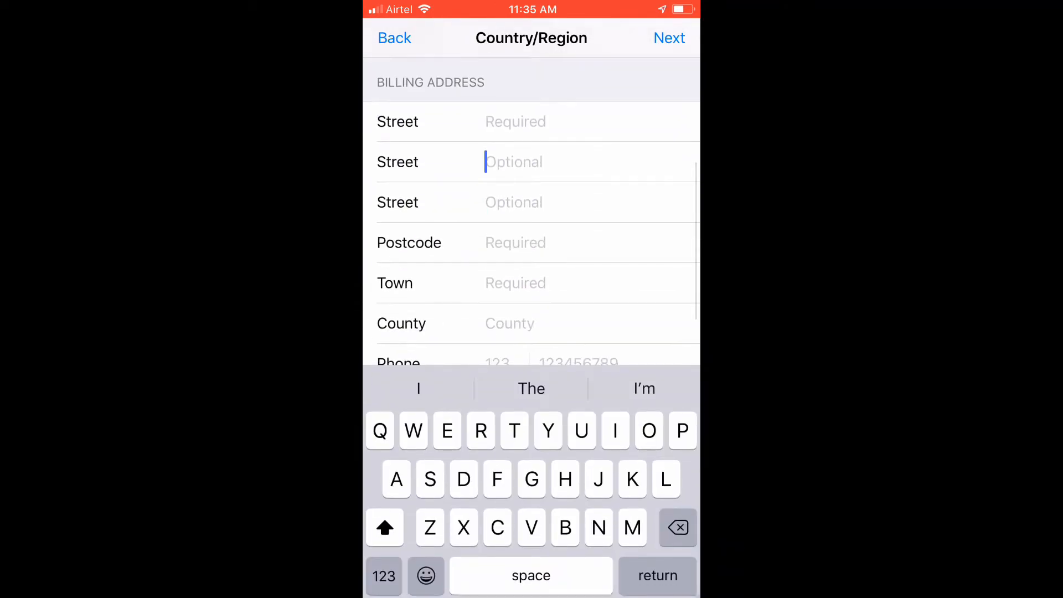
{"action": "type", "text": "Boul"}
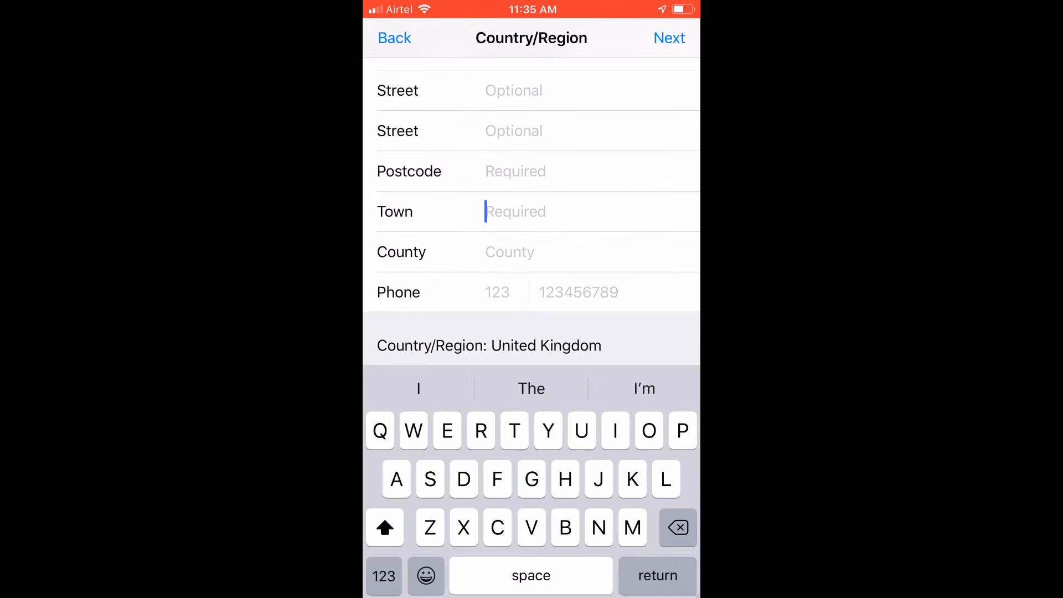
{"action": "type", "text": "London"}
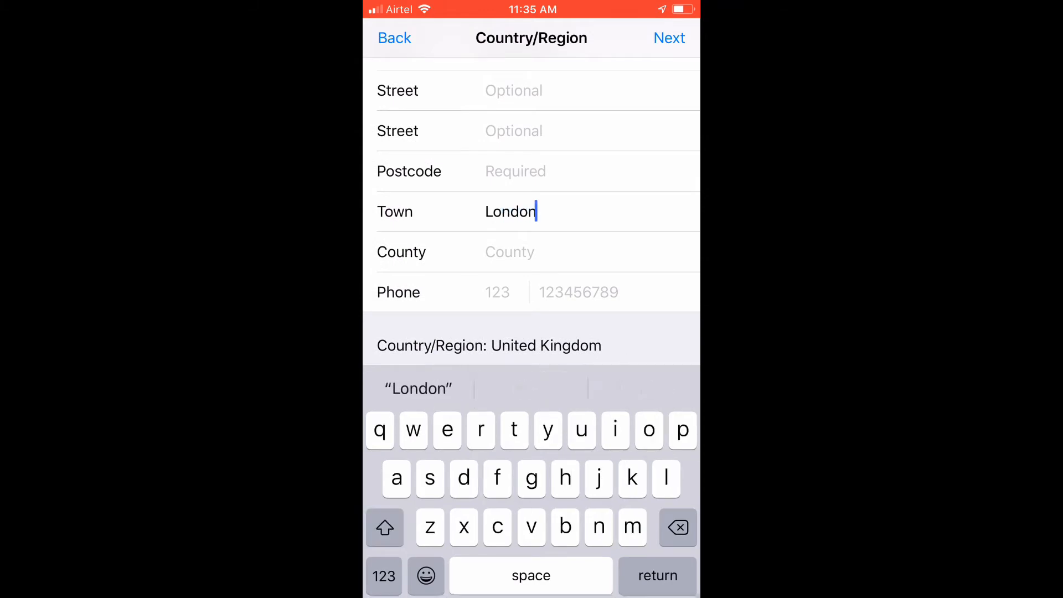
Enter the billing phone number with the 44 country code.
{"action": "left_click", "coordinate": [578, 292]}
{"action": "type", "text": "589764321"}
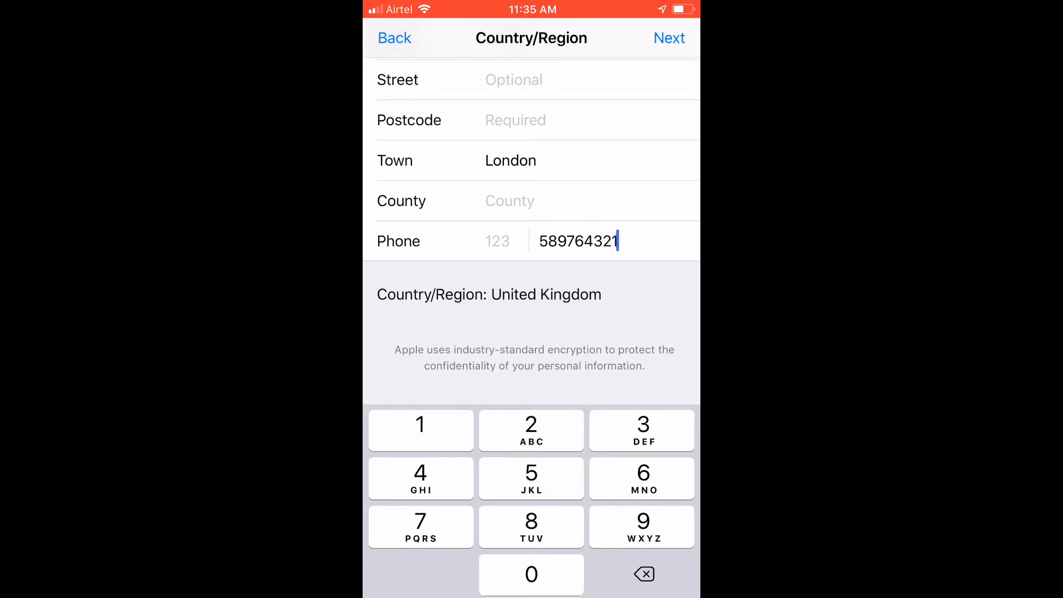
{"action": "left_click", "coordinate": [642, 573]}
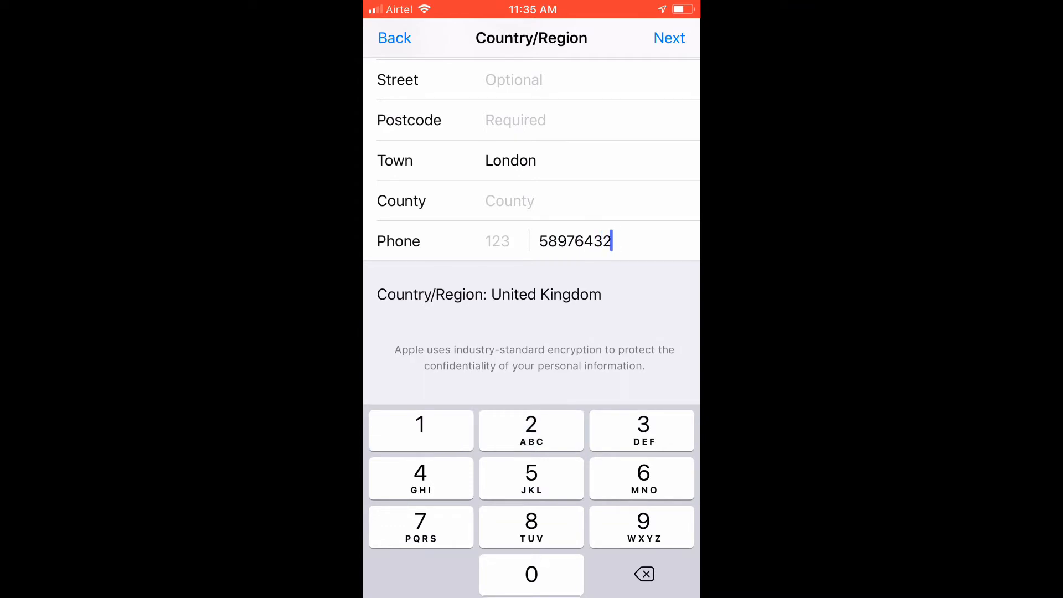
{"action": "left_click", "coordinate": [532, 526]}
{"action": "type", "text": "44"}
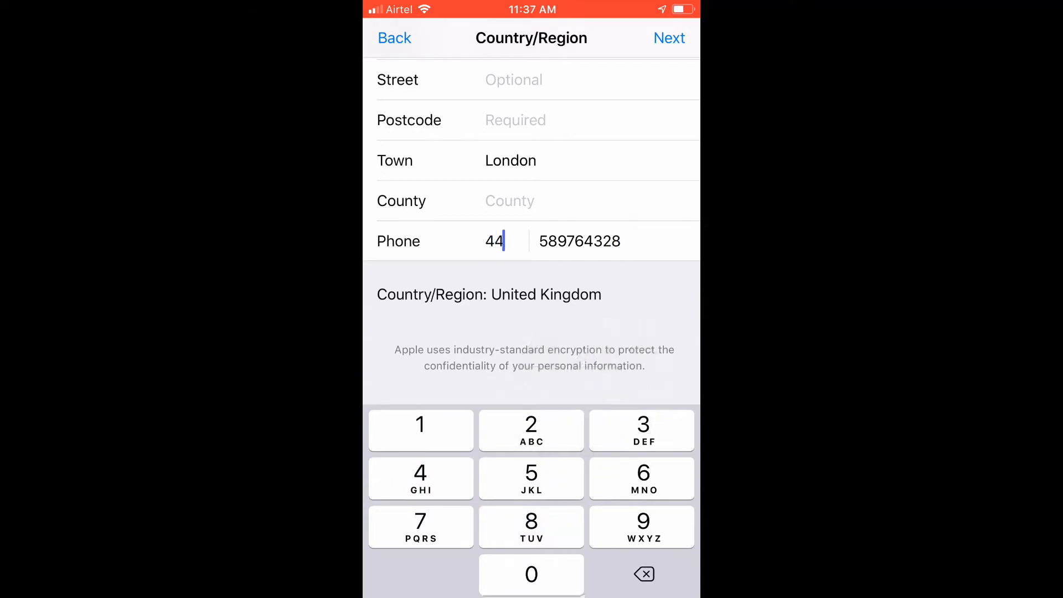
{"action": "scroll", "scroll_direction": "down", "scroll_amount": 3}
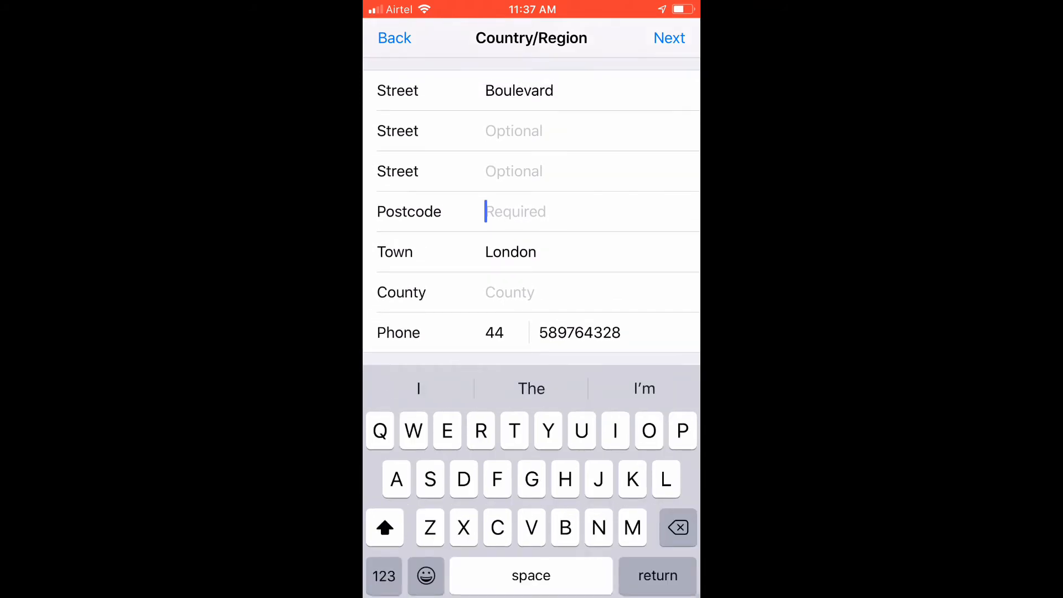
Enter the EC1 postcode, complete the United Kingdom region change, and close account settings.
{"action": "left_click", "coordinate": [446, 431]}
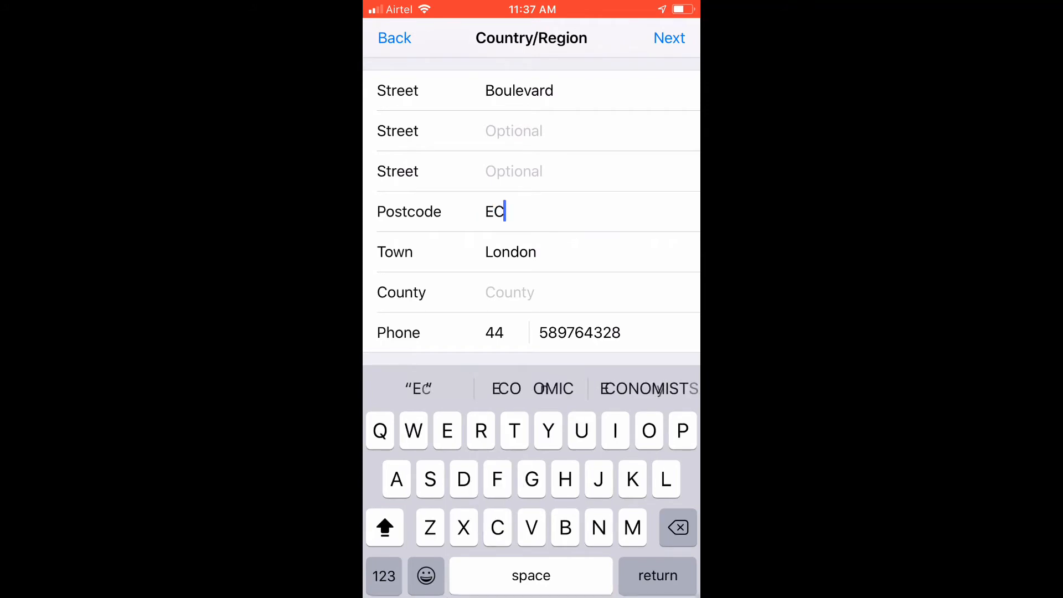
{"action": "left_click", "coordinate": [384, 576]}
{"action": "type", "text": "1"}
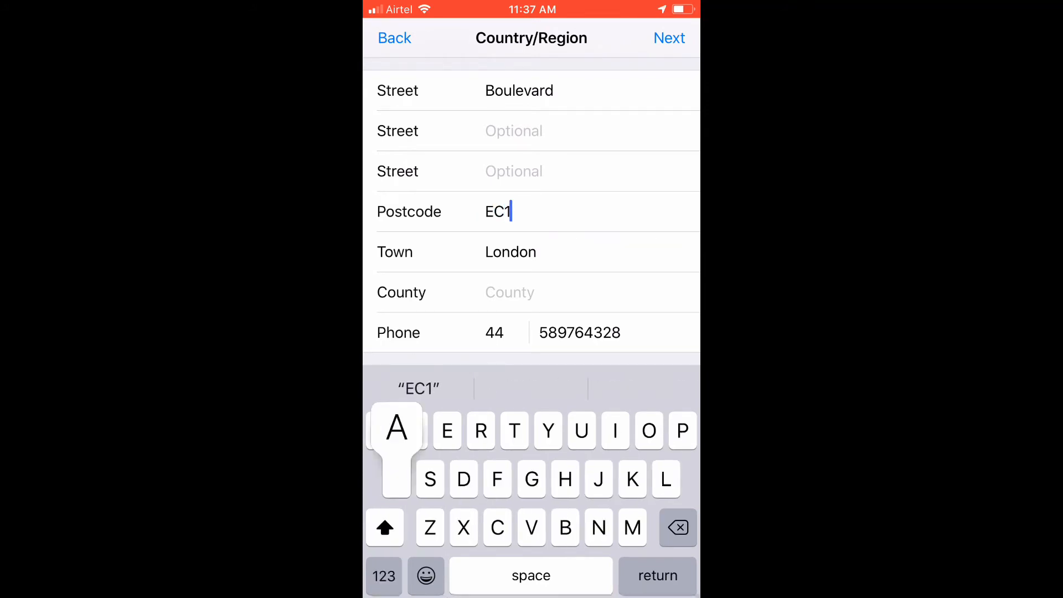
{"action": "type", "text": "A"}
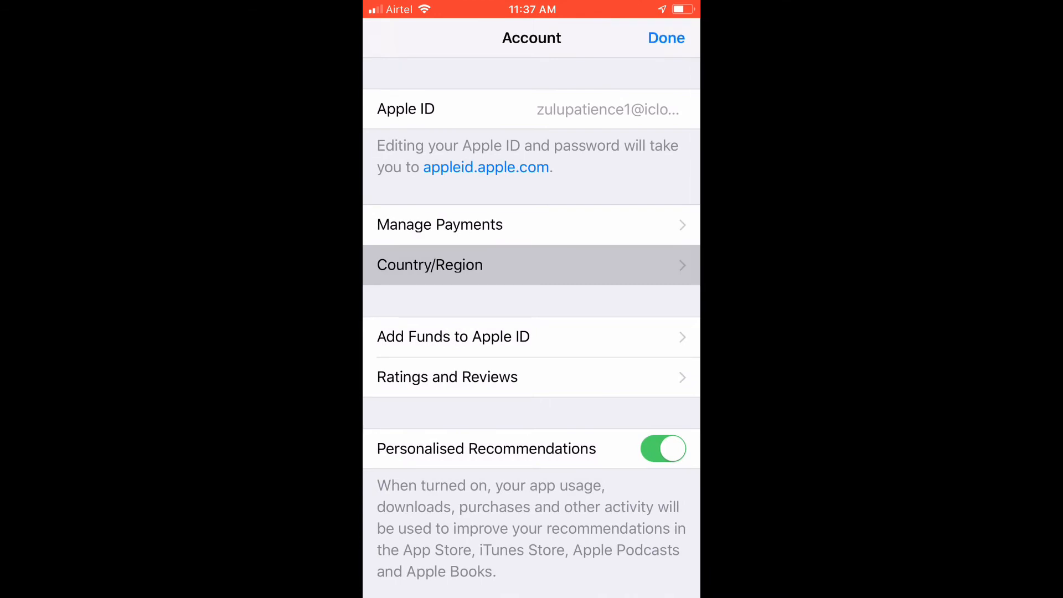
{"action": "left_click", "coordinate": [666, 37]}
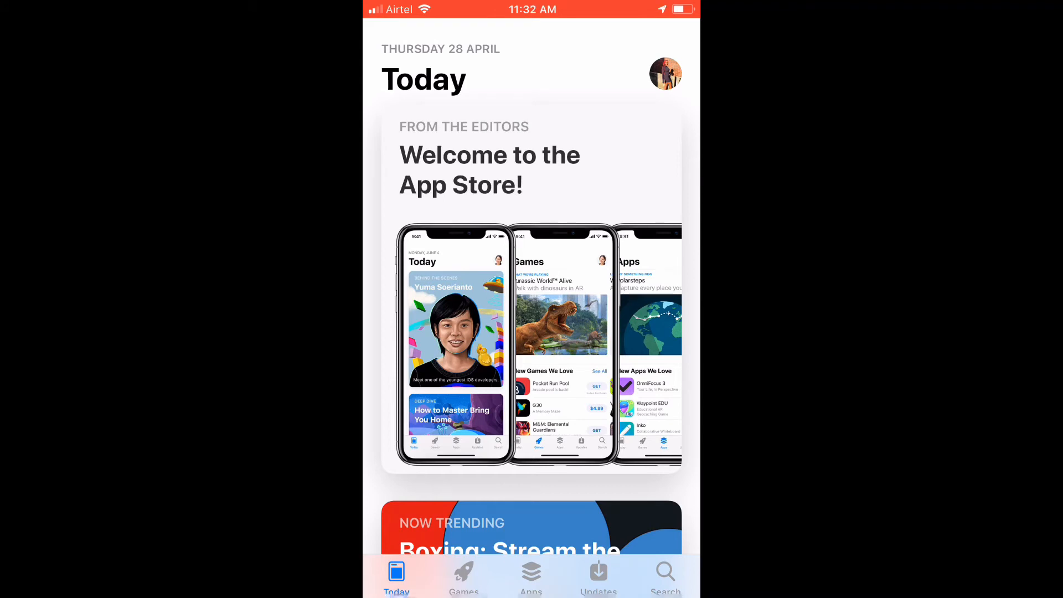
{"action": "left_click", "coordinate": [664, 572]}
{"action": "type", "text": "Yout"}
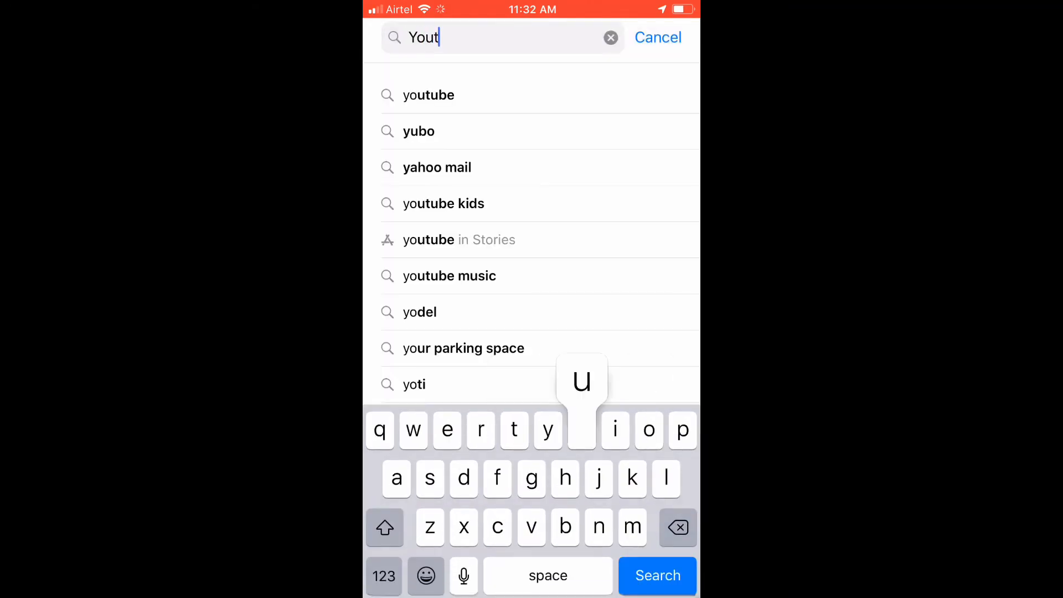
Search for 'youtube' and open the YouTube: Watch, Listen, Stream app page.
{"action": "left_click", "coordinate": [655, 575]}
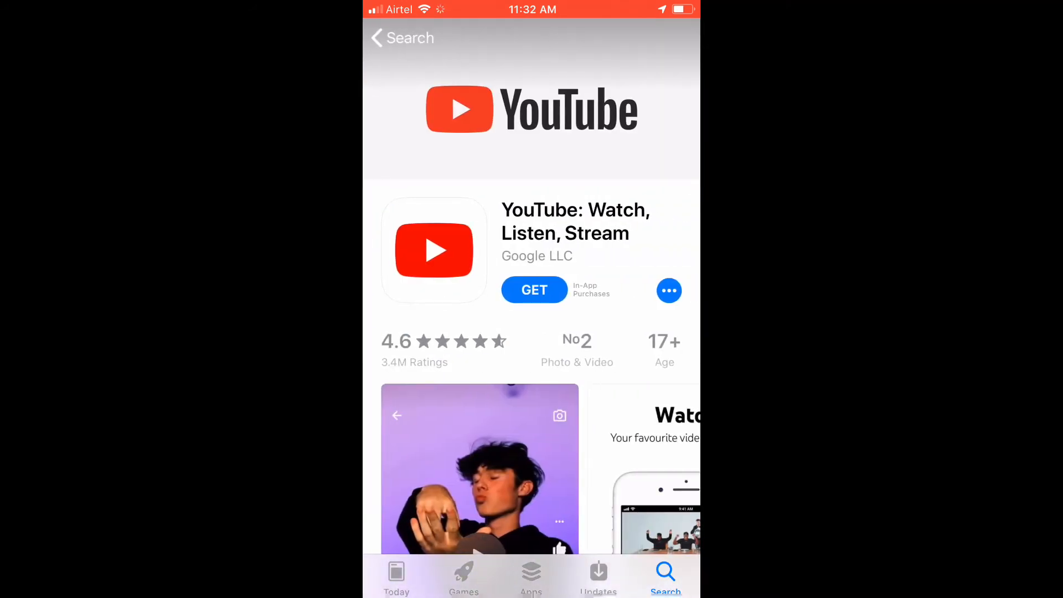
Tap Get on the YouTube app page to show the install sheet.
{"action": "left_click", "coordinate": [534, 290]}
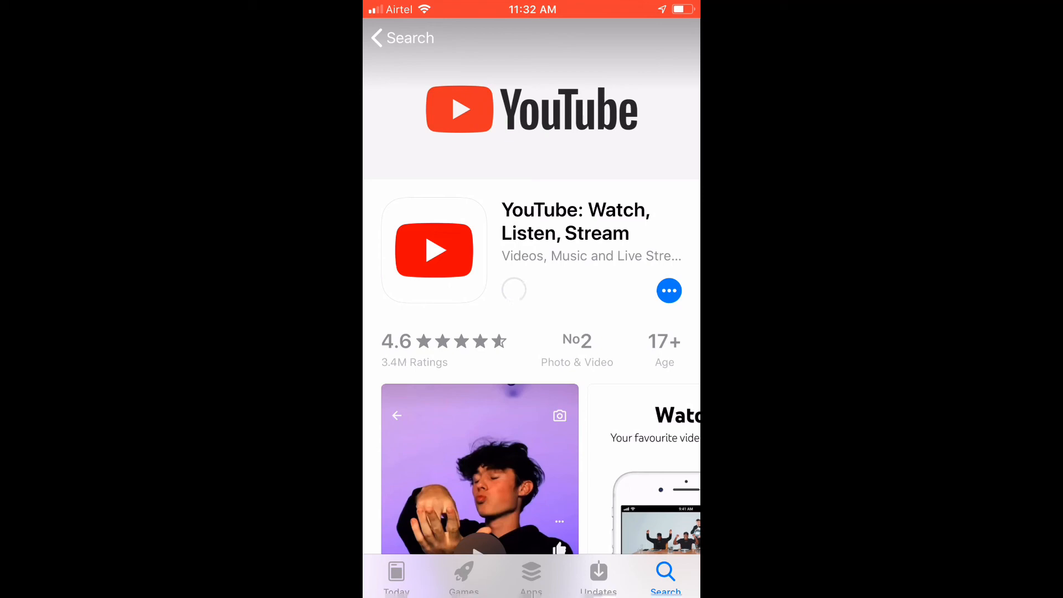
{"action": "left_click", "coordinate": [514, 290]}
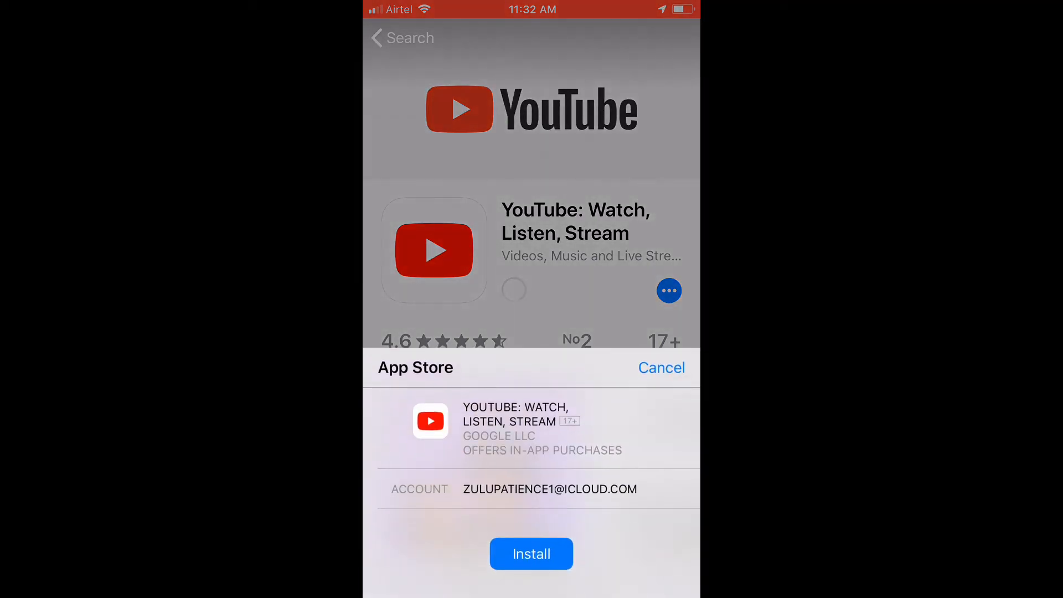